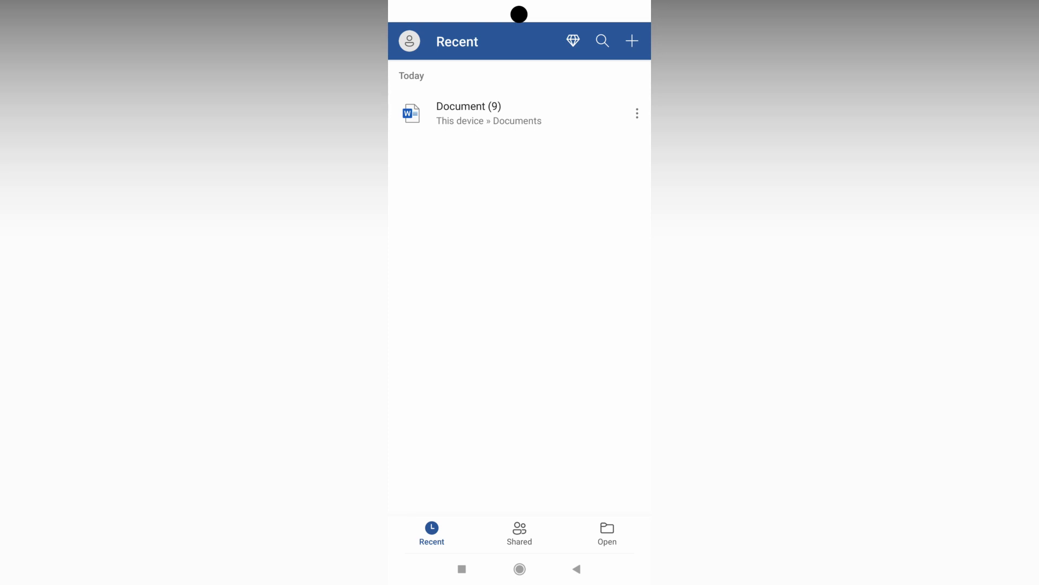
Step: Create a new blank document from the Recent screen's + button
click(630, 40)
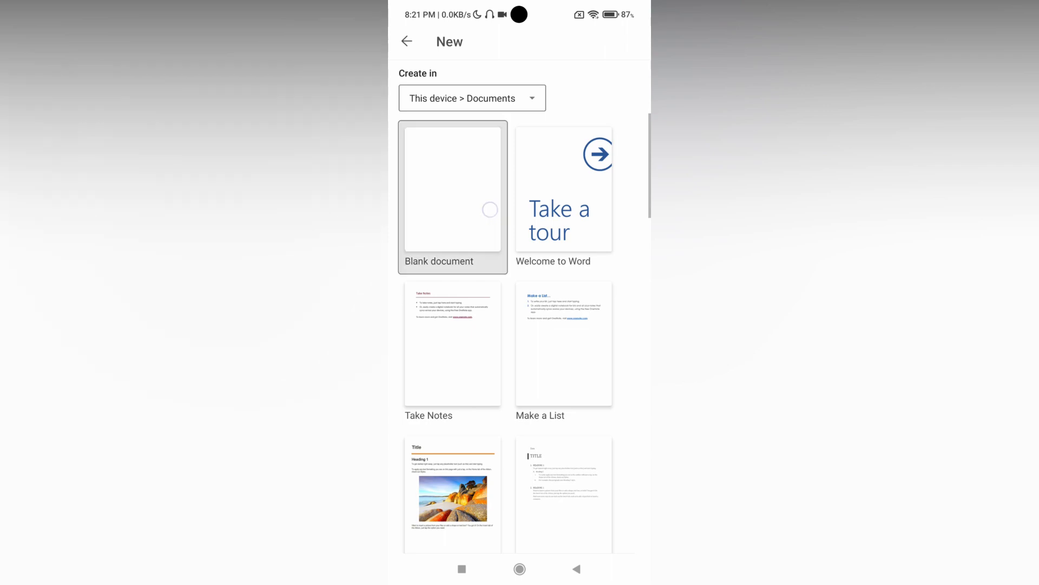
click(452, 188)
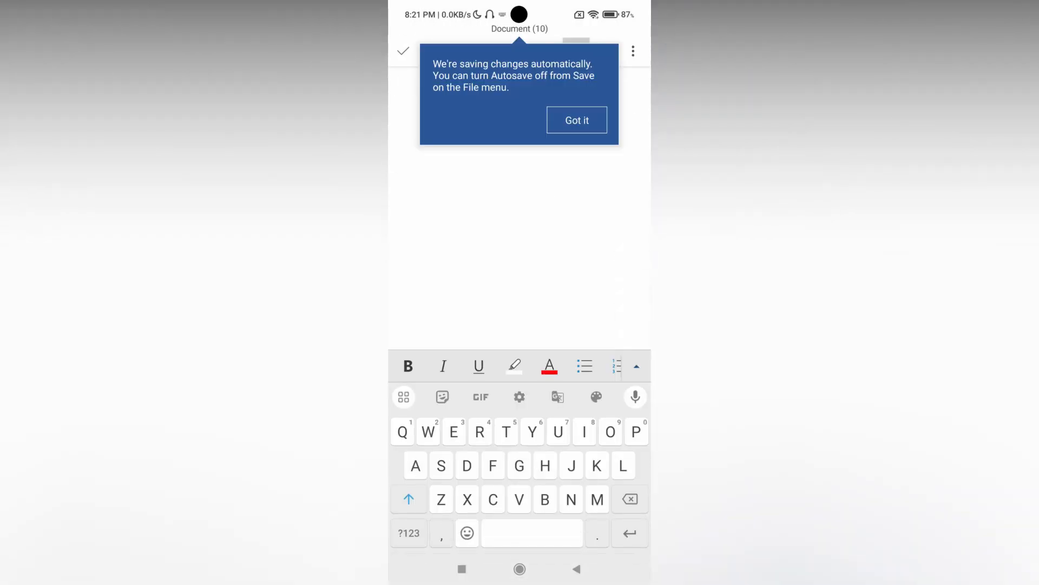
Step: Dismiss the autosave tip and enter 'Strike text' on the first line
click(576, 120)
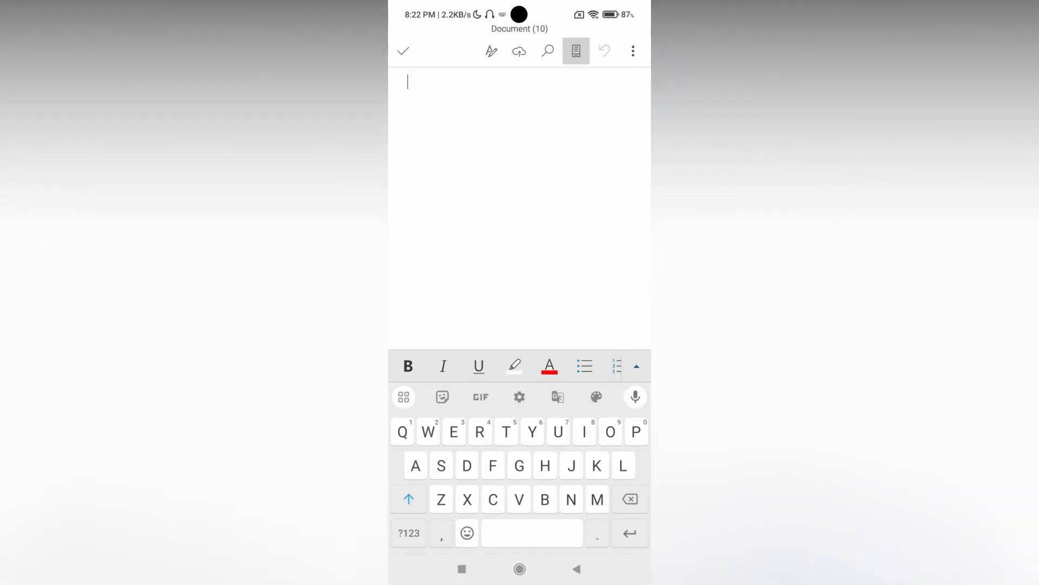
text(Strike text)
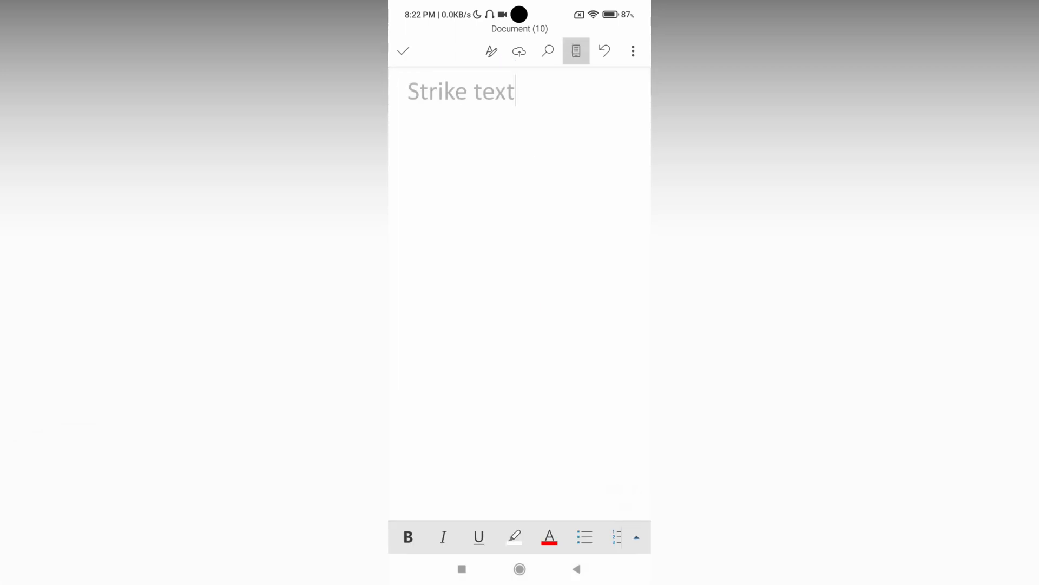
Step: Select the phrase 'Strike text' and apply Strikethrough formatting to it
double_click(437, 91)
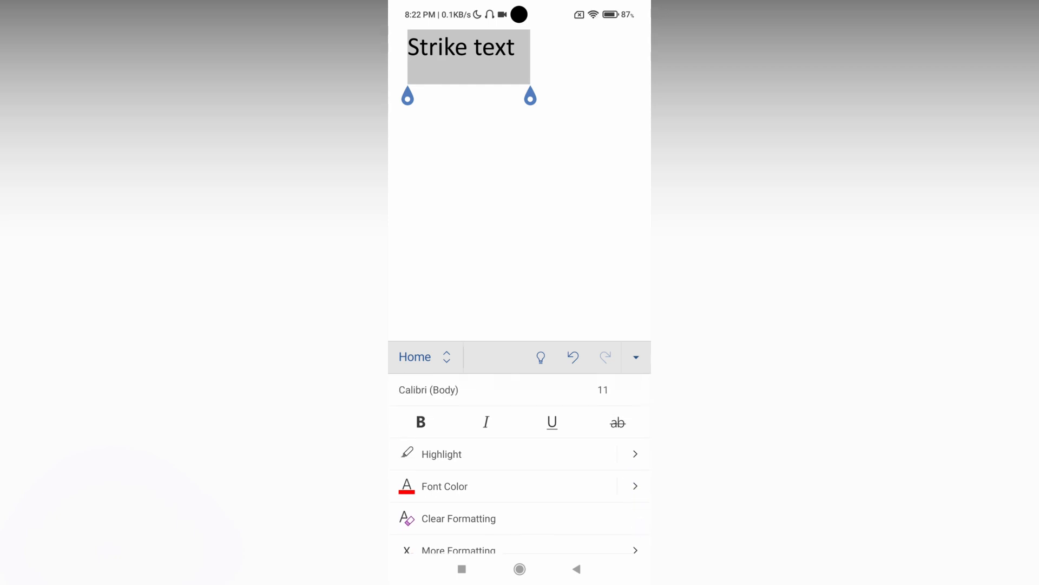
click(617, 421)
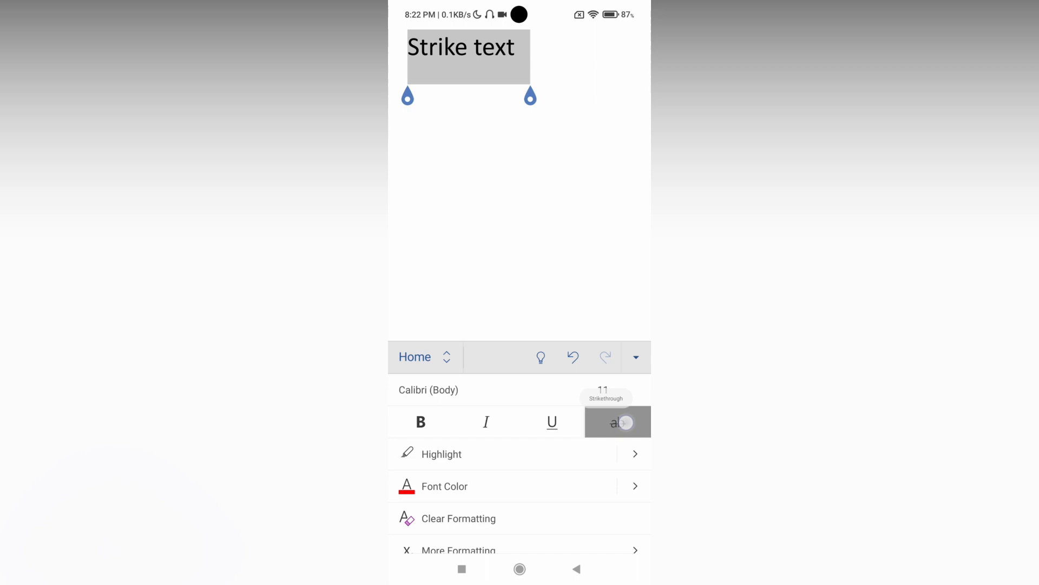
click(617, 421)
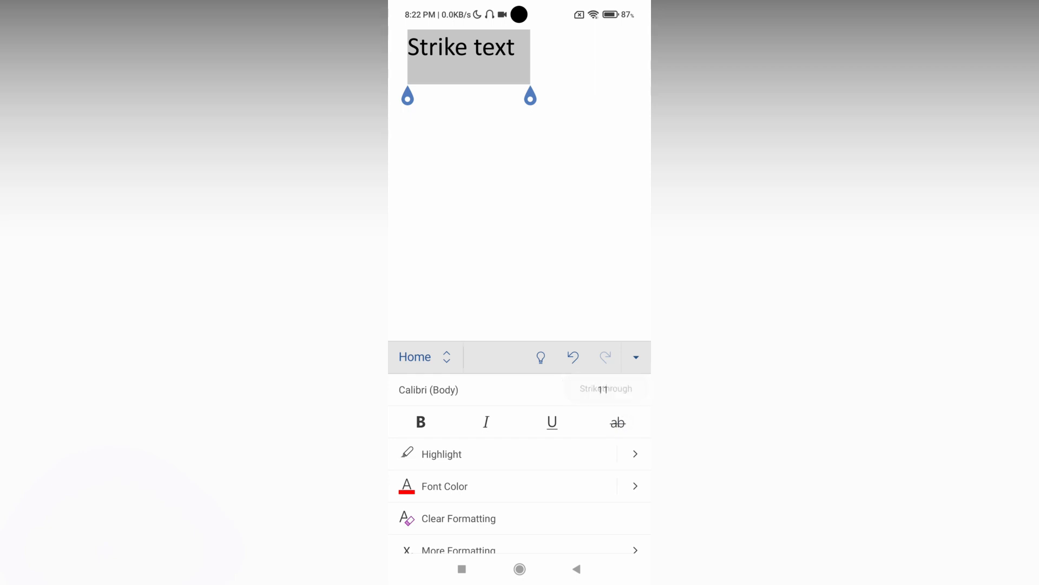
click(617, 422)
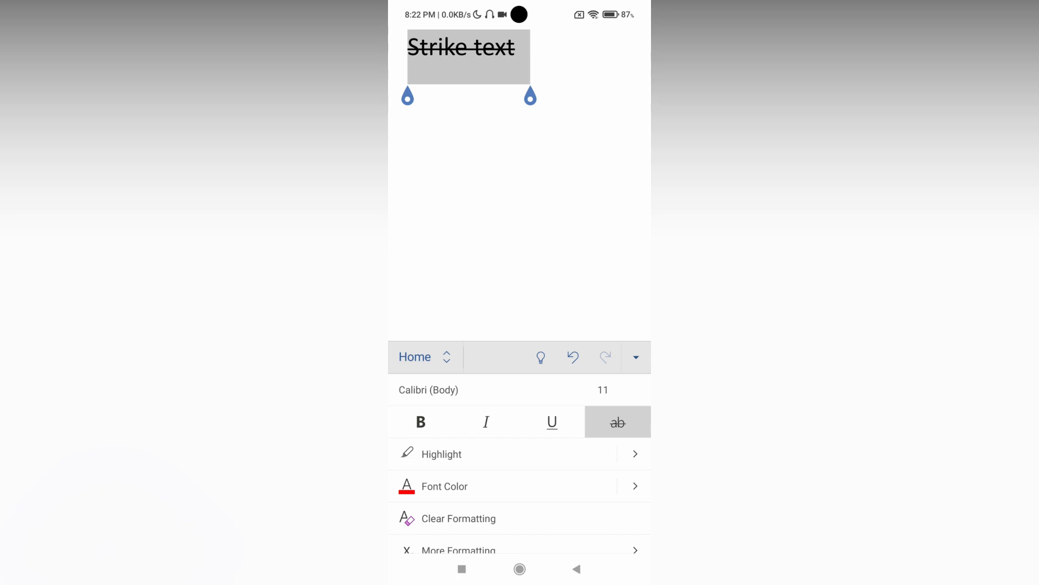
Step: Select the word 'text' and turn Strikethrough off so only 'Strike' stays crossed out
click(530, 98)
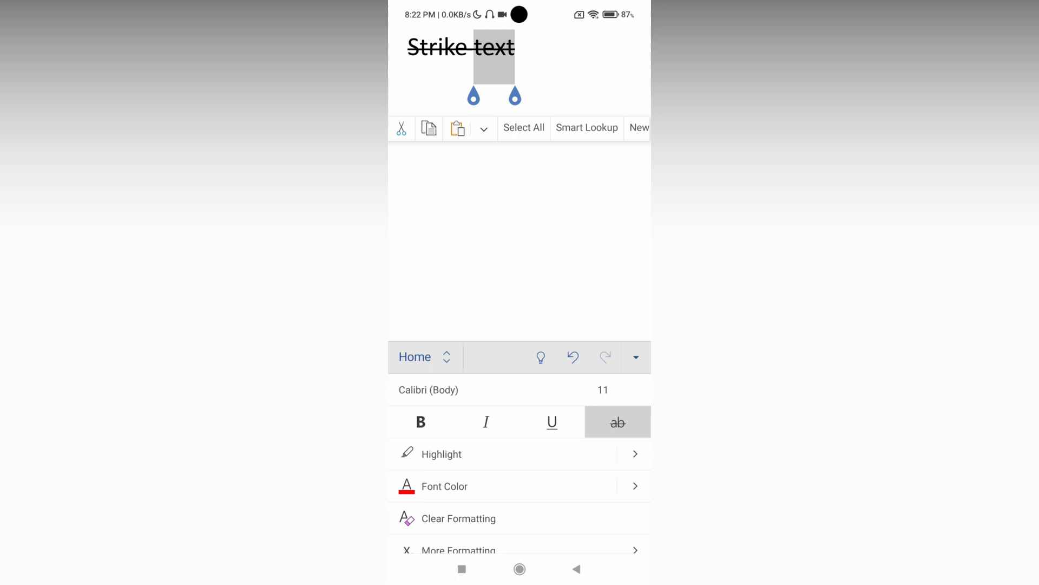
click(617, 421)
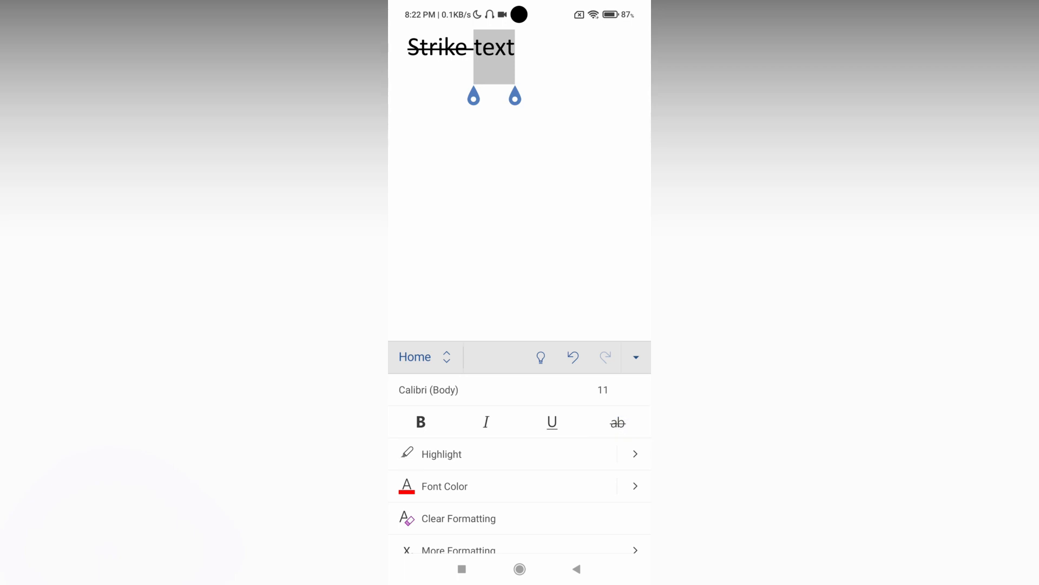